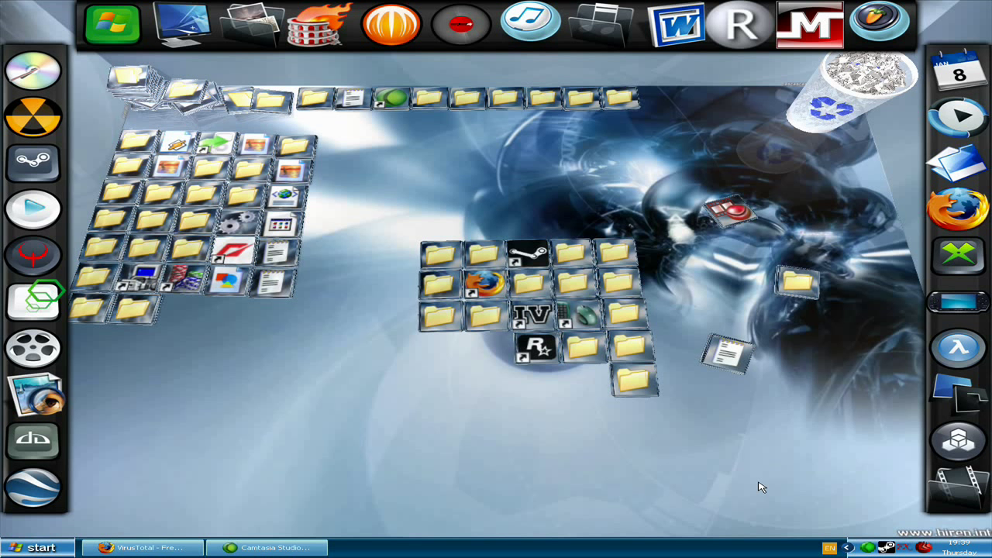
pyautogui.moveTo(763, 434)
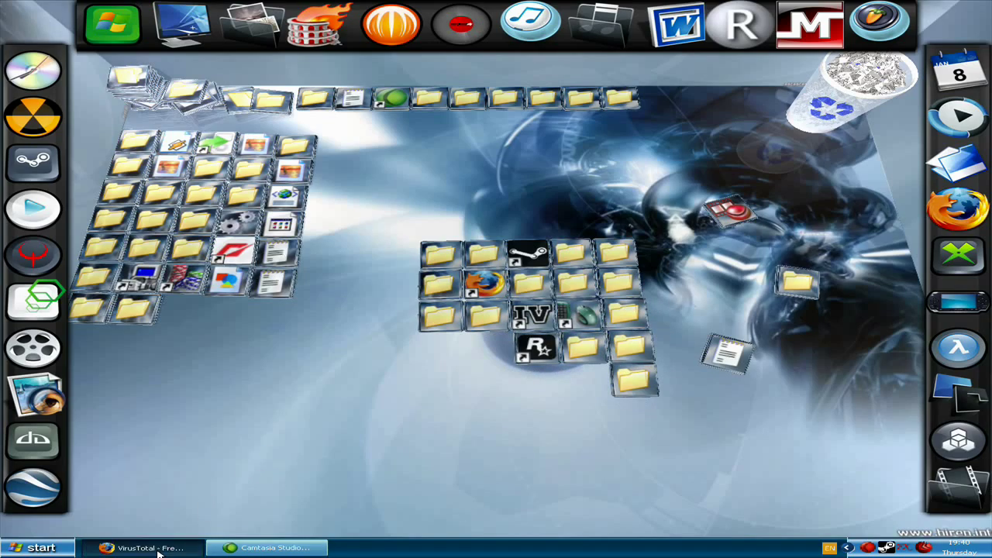
# - Choose 'Portable Virtual PC' from the Portable Microsoft Virtual Pc 2007 folder as the upload file
pyautogui.click(142, 548)
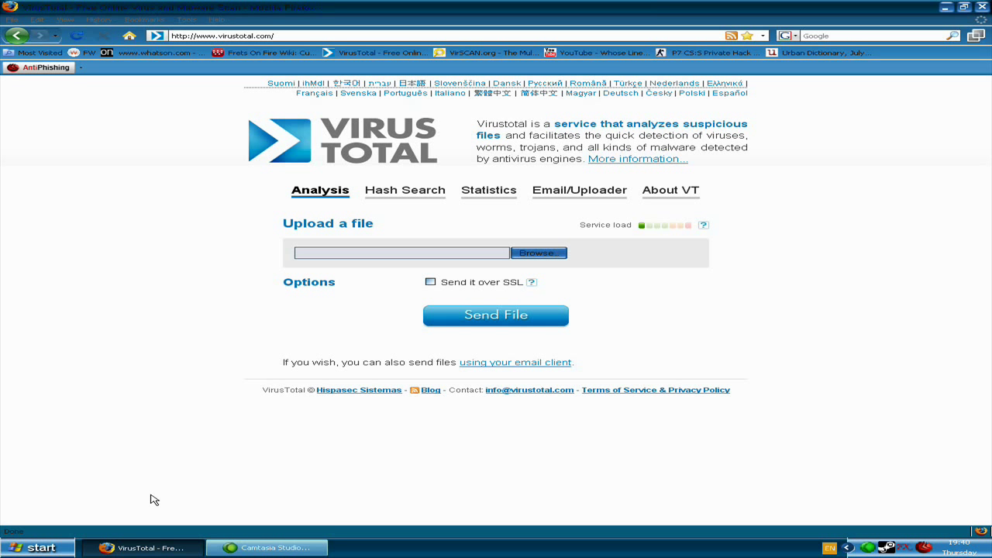
pyautogui.click(540, 252)
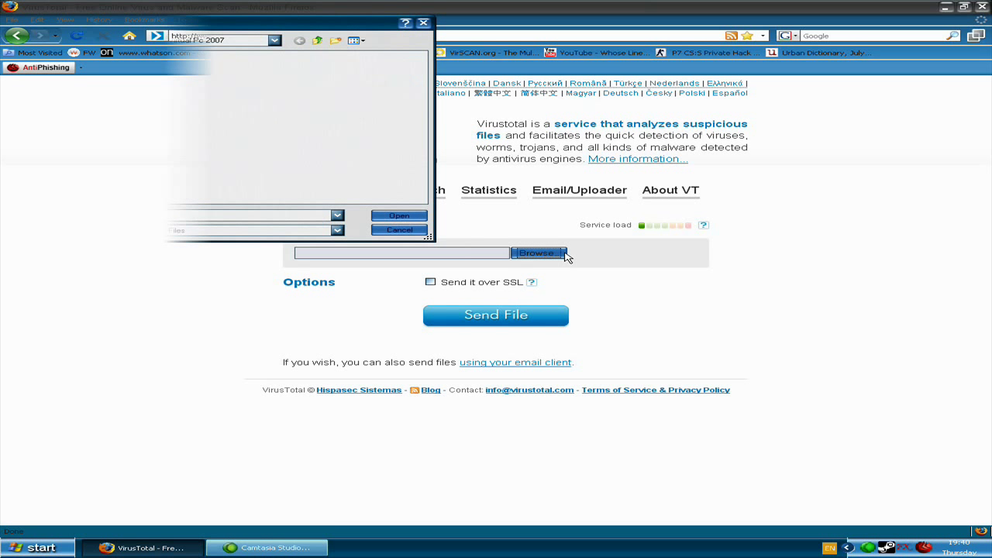
pyautogui.click(538, 252)
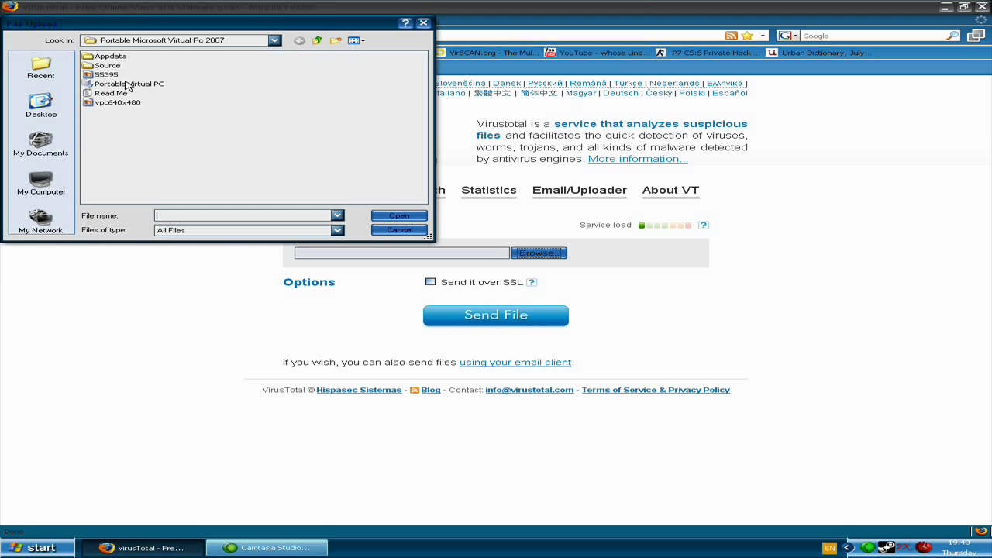
pyautogui.click(127, 84)
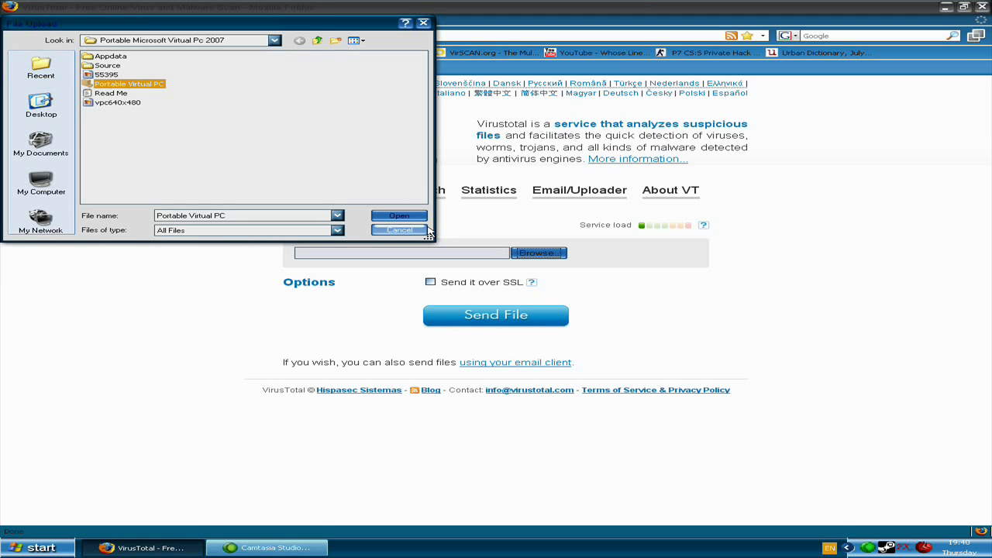
pyautogui.click(400, 216)
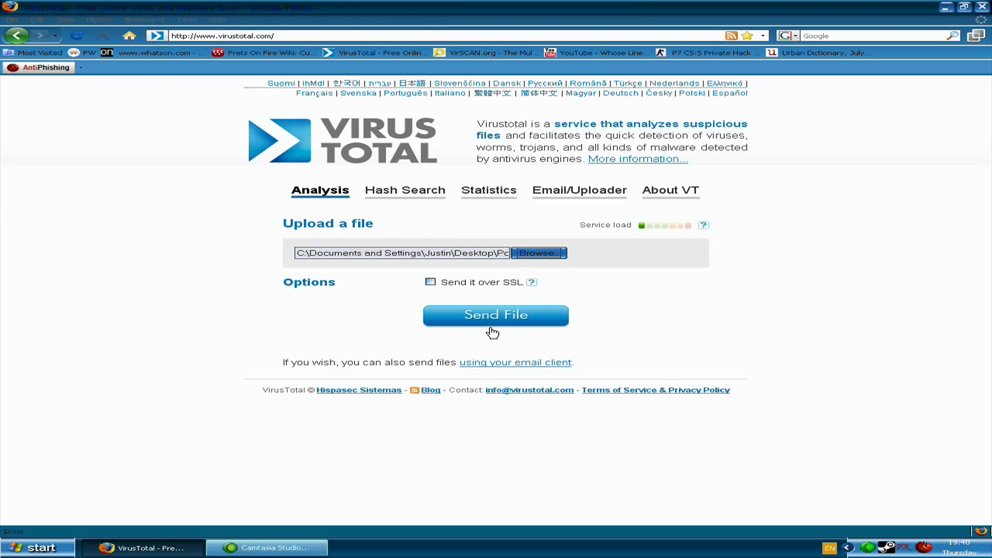
pyautogui.moveTo(448, 286)
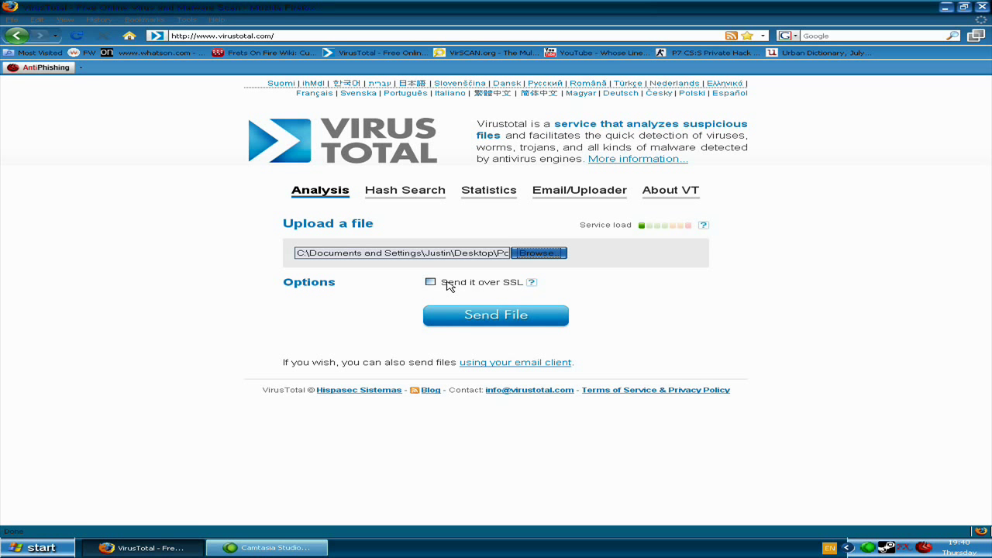
pyautogui.moveTo(474, 304)
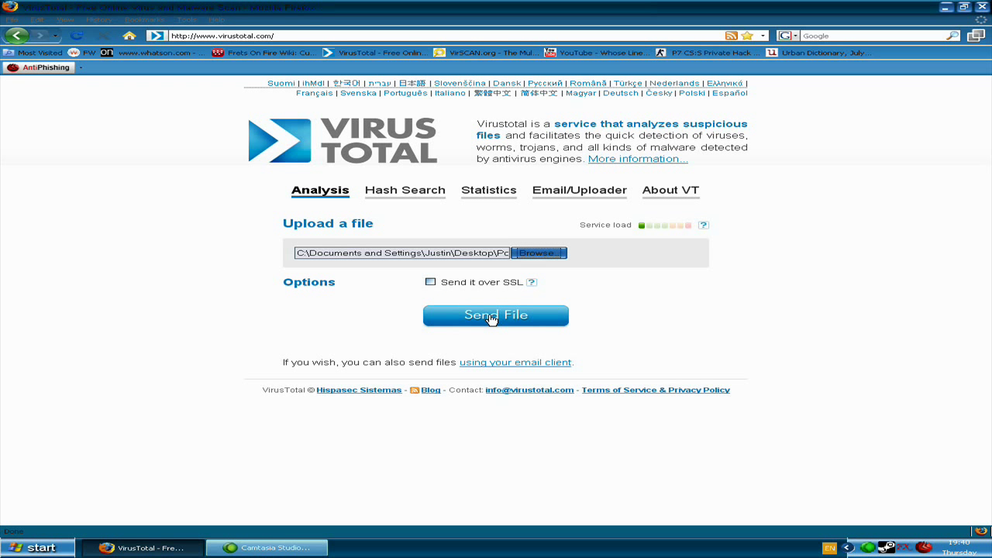
# - Send the Portable Virtual PC file (about 582 KB) to VirusTotal for scanning
pyautogui.click(496, 317)
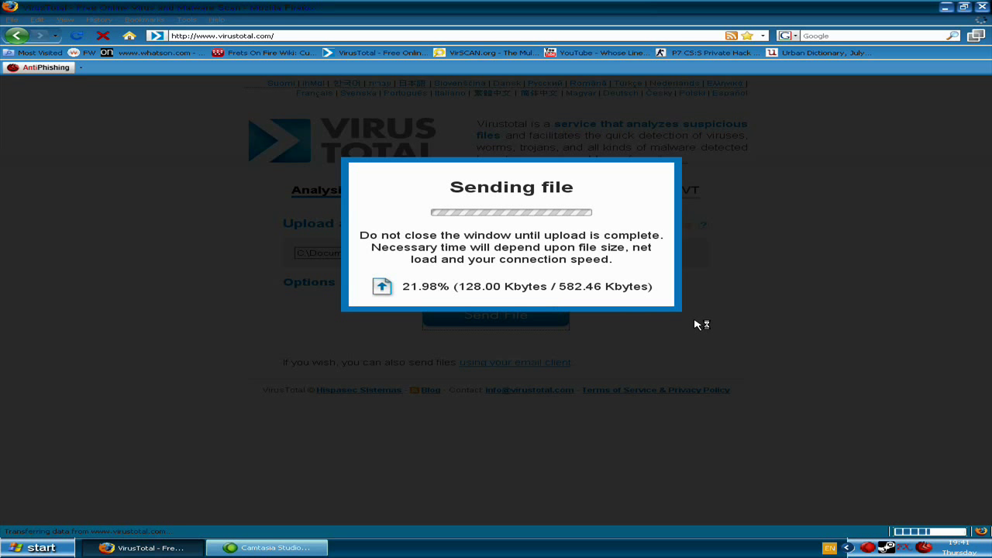
pyautogui.moveTo(711, 324)
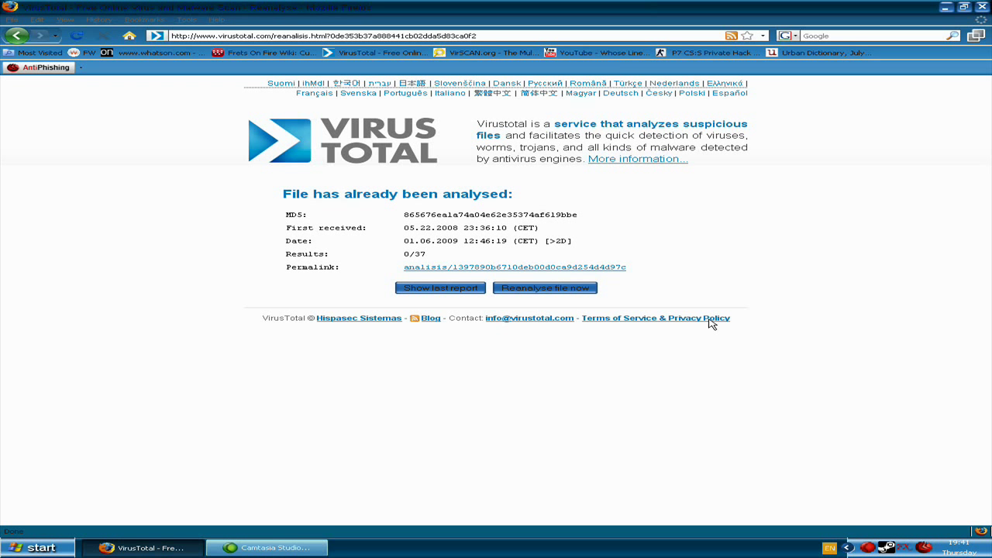
pyautogui.moveTo(750, 335)
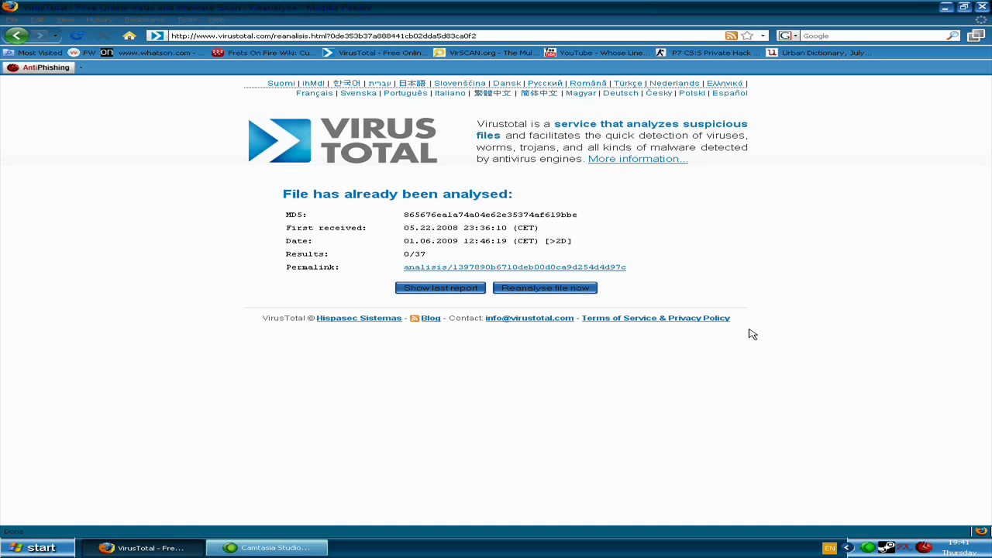
pyautogui.moveTo(437, 251)
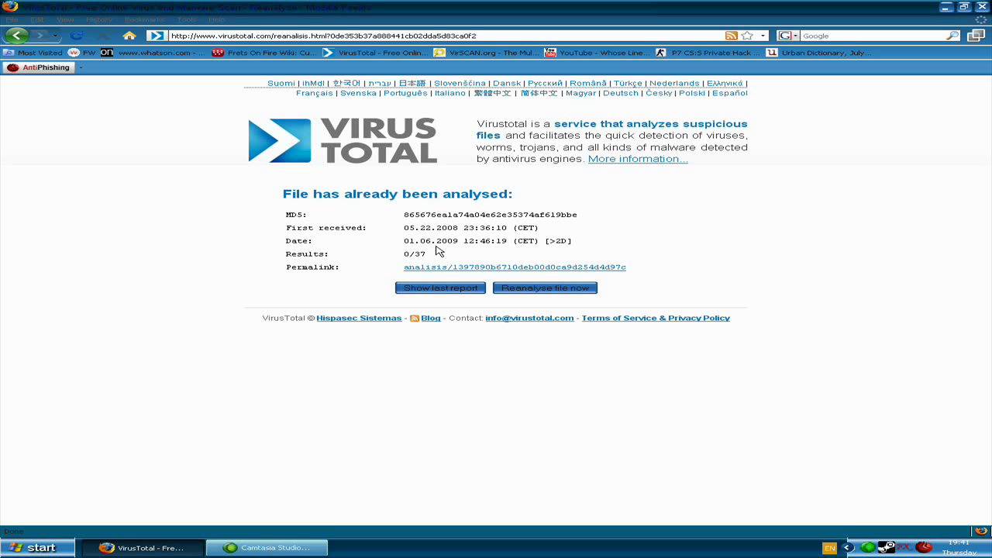
pyautogui.moveTo(425, 239)
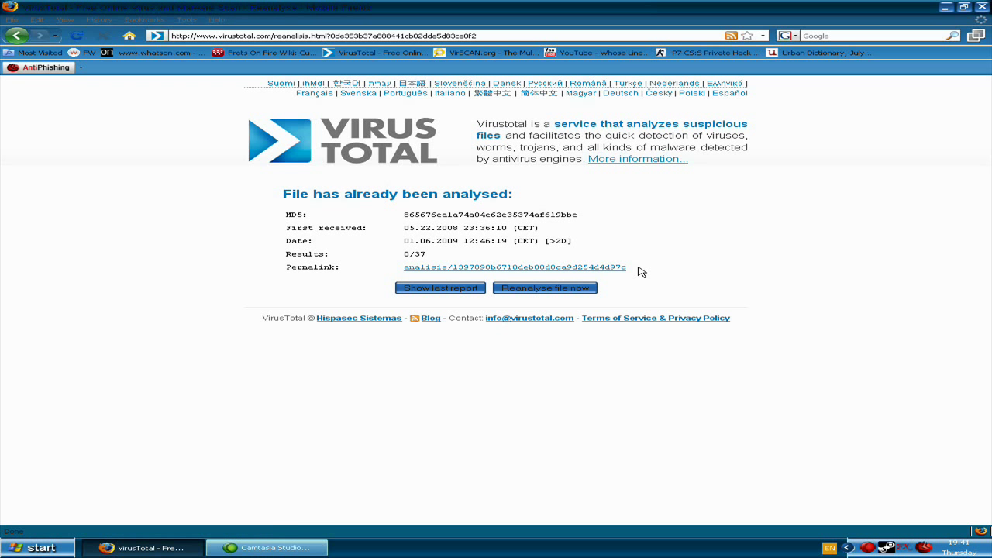
pyautogui.moveTo(564, 300)
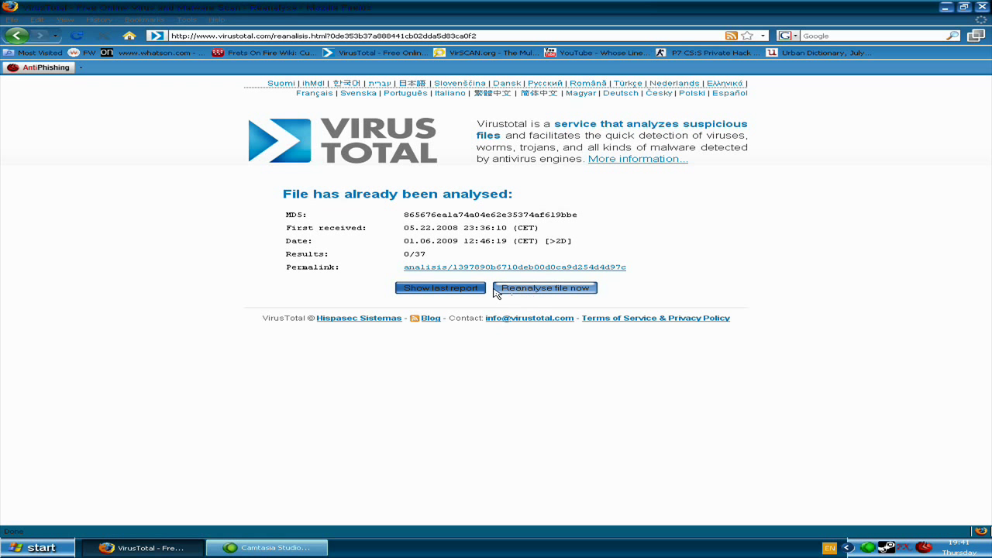
# - Show the last report for the already-analysed file flagged by 0 of 37 engines
pyautogui.click(544, 287)
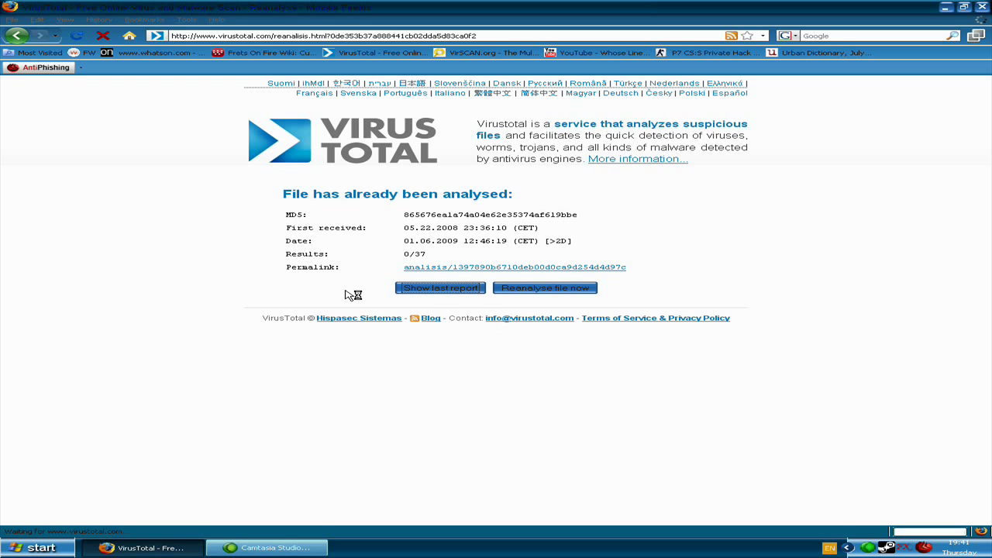
pyautogui.click(513, 267)
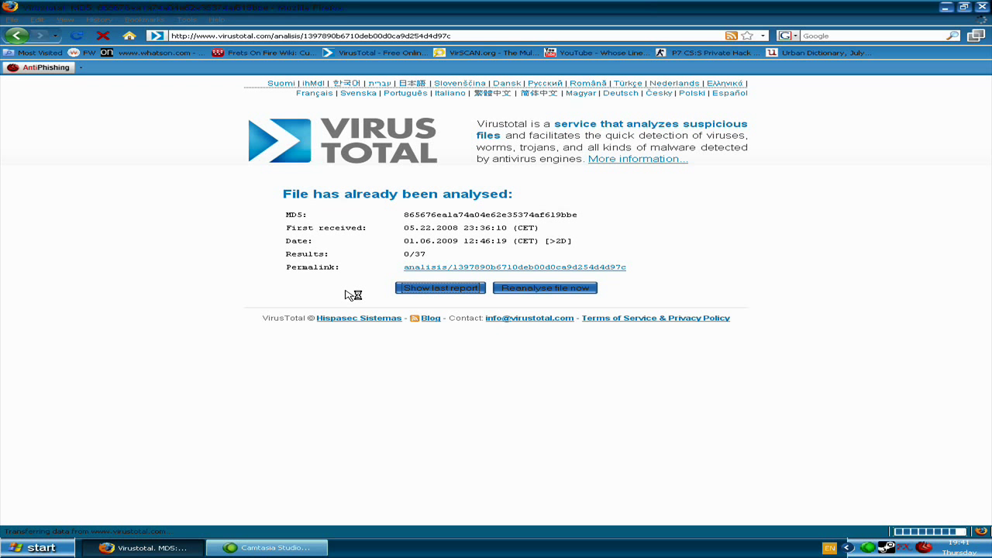
pyautogui.click(441, 286)
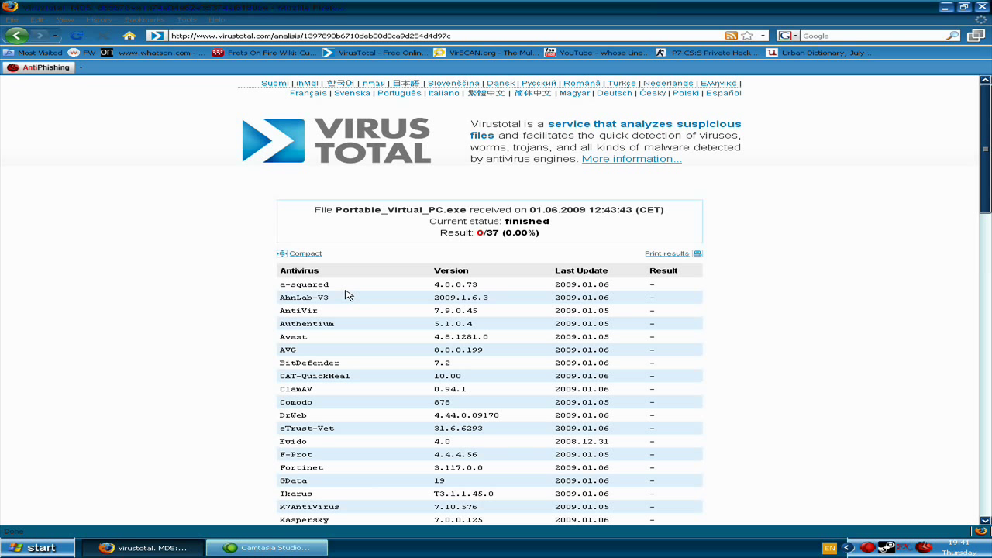
pyautogui.moveTo(344, 294)
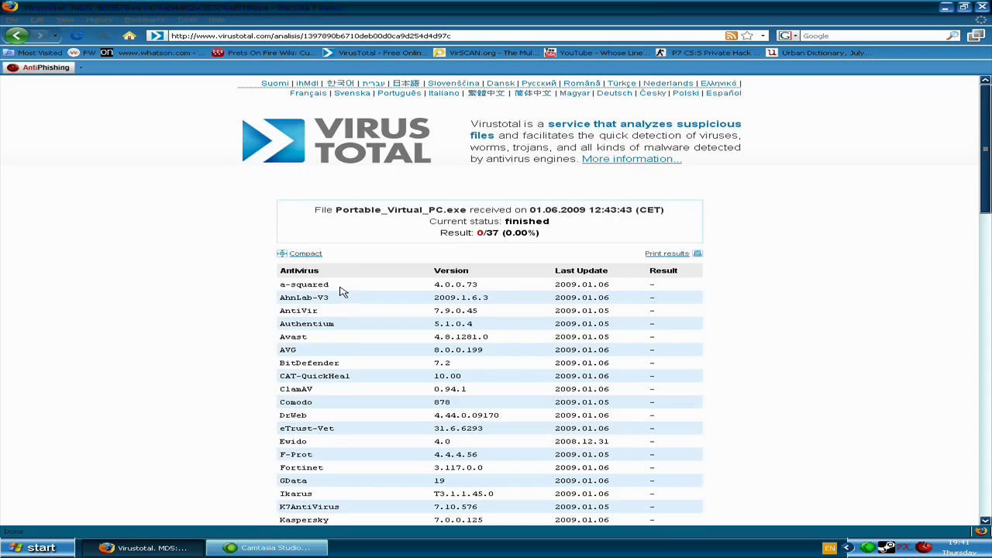
pyautogui.scroll(-3)
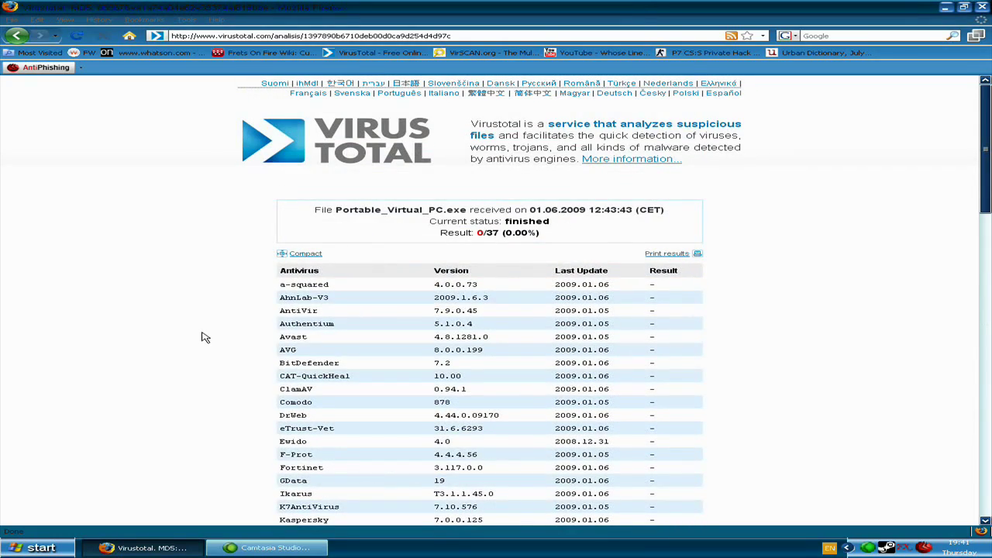
pyautogui.scroll(-3)
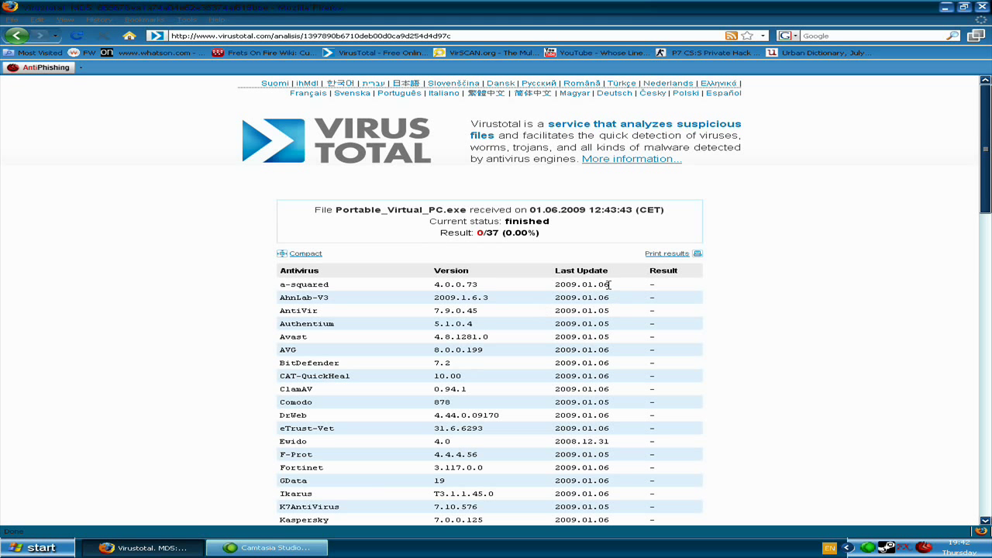
pyautogui.moveTo(508, 260)
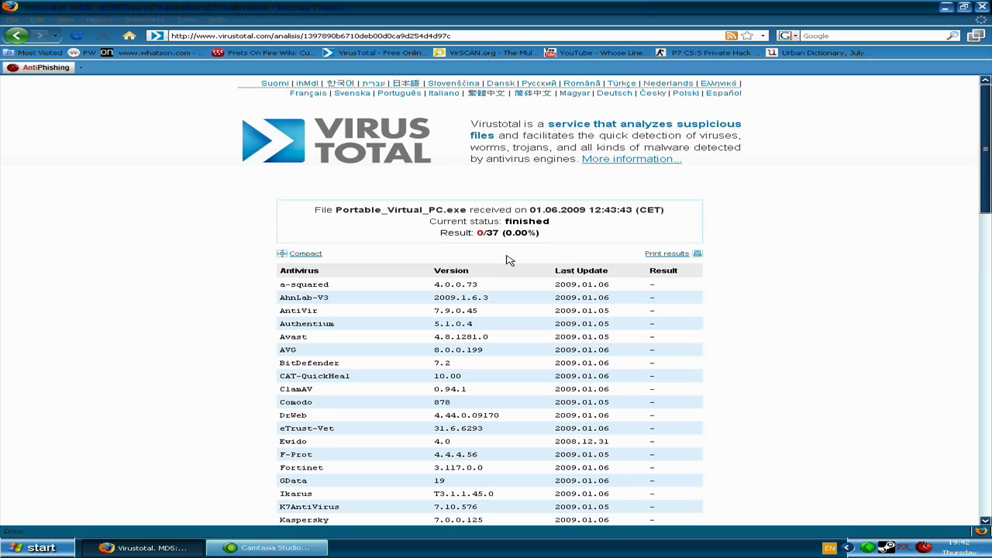
pyautogui.scroll(-3)
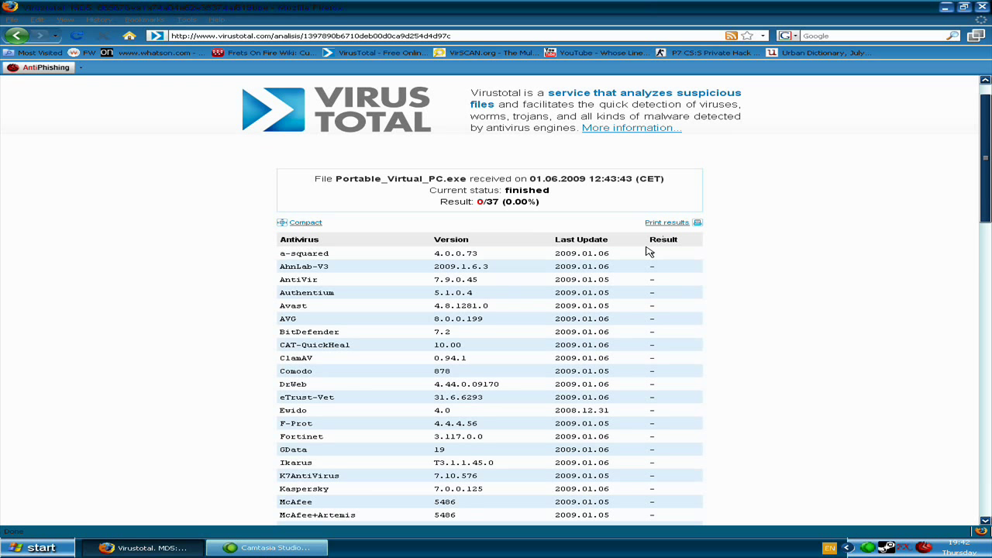
pyautogui.moveTo(738, 257)
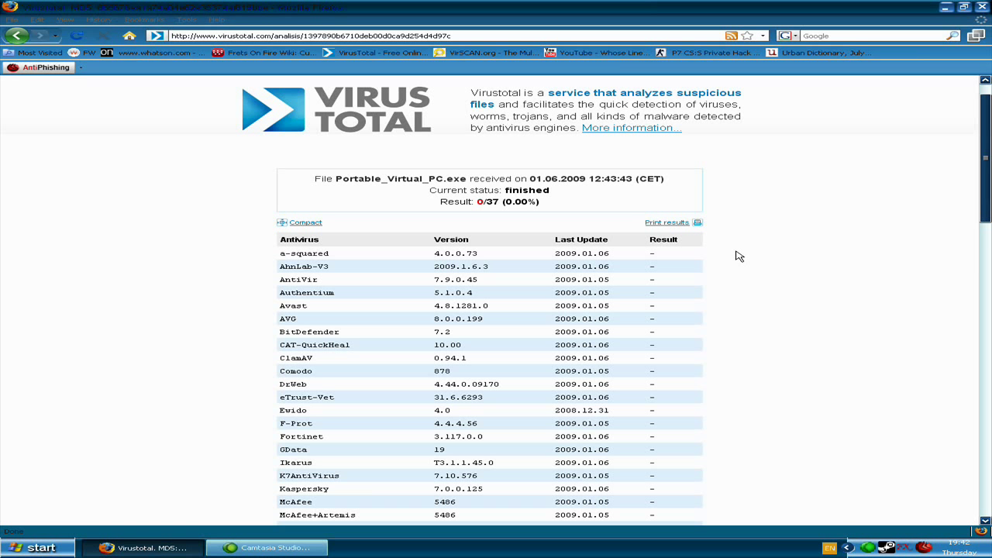
pyautogui.moveTo(84, 284)
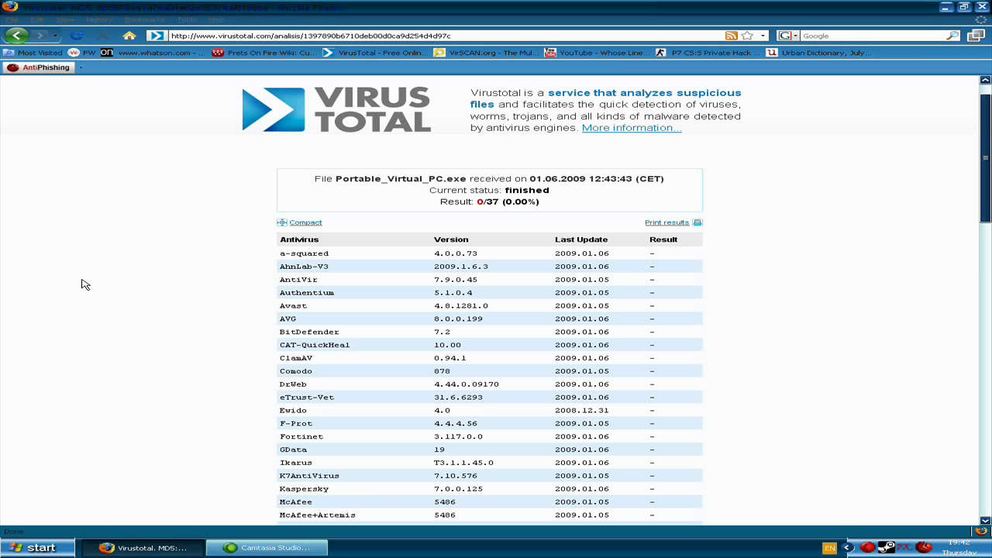
pyautogui.scroll(-3)
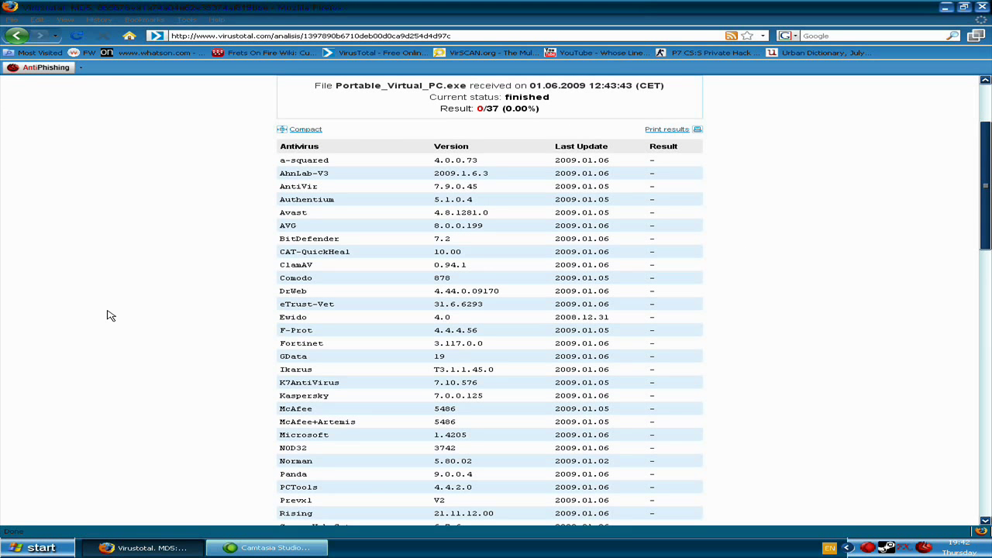
pyautogui.moveTo(37, 282)
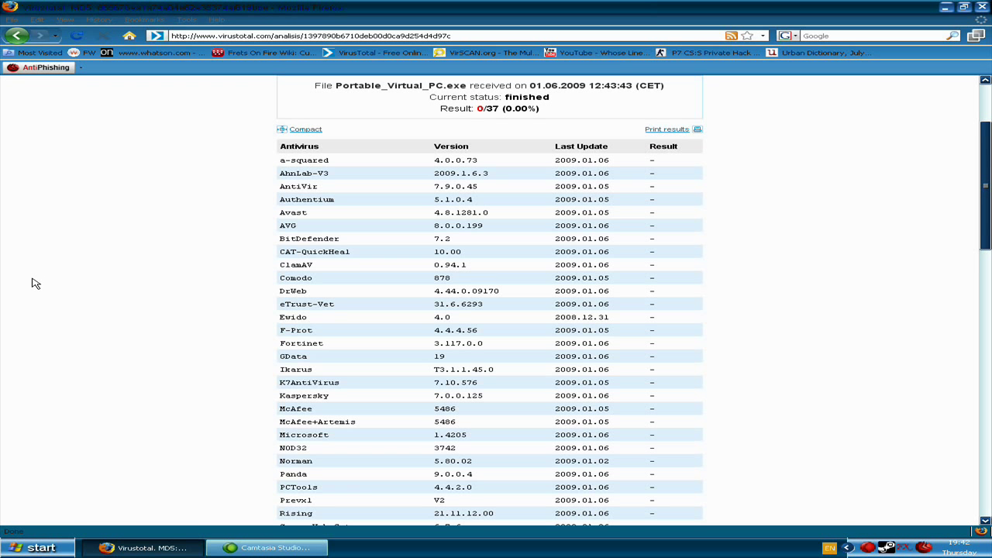
pyautogui.scroll(-3)
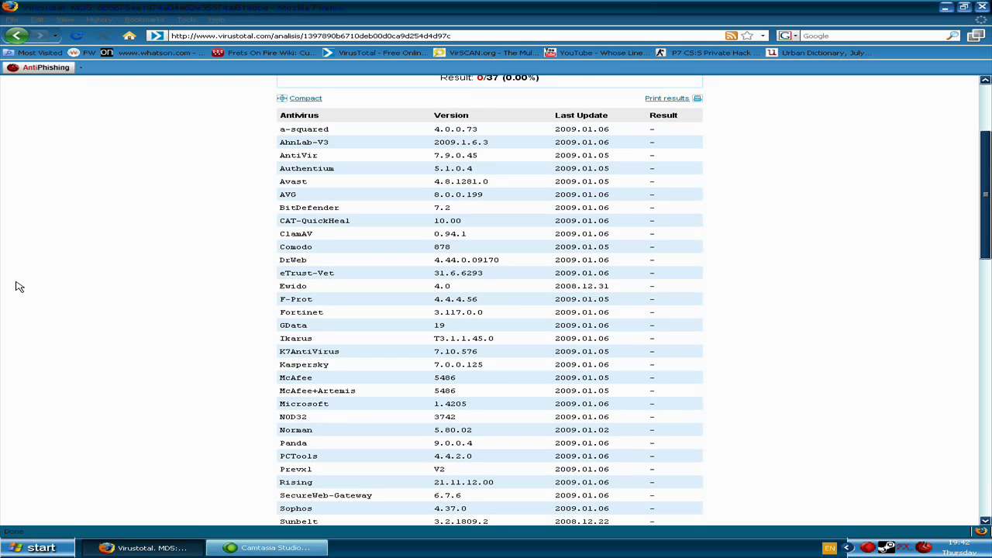
pyautogui.scroll(-3)
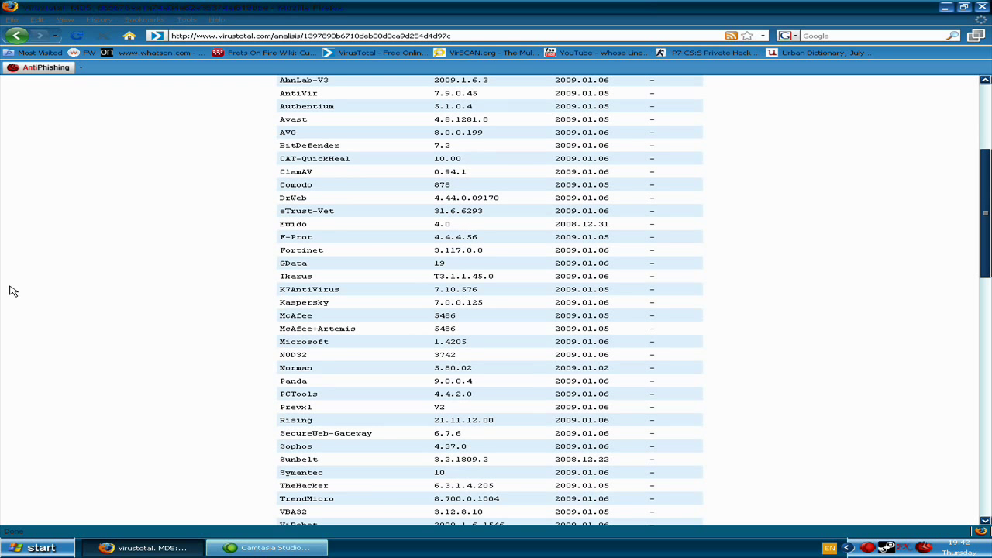
pyautogui.scroll(-3)
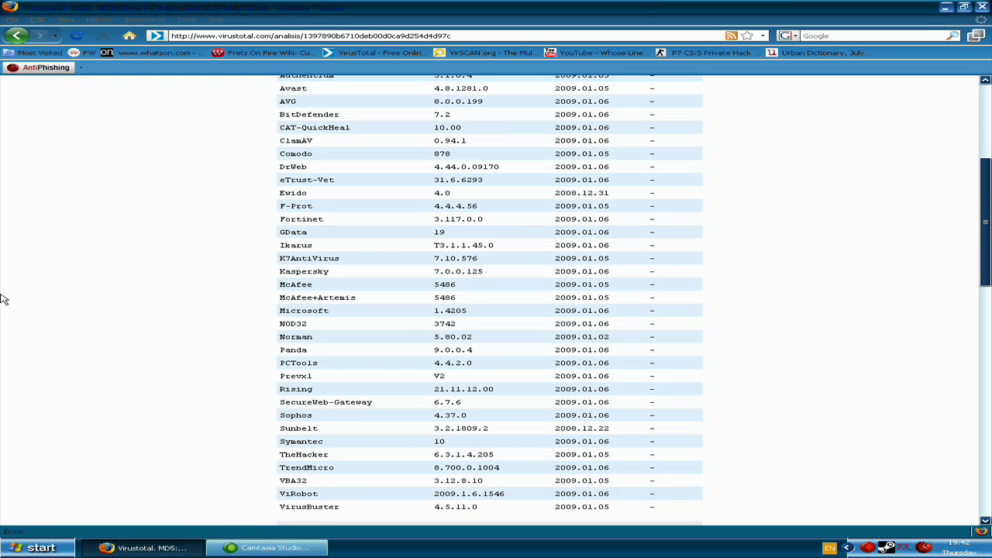
pyautogui.moveTo(400, 93)
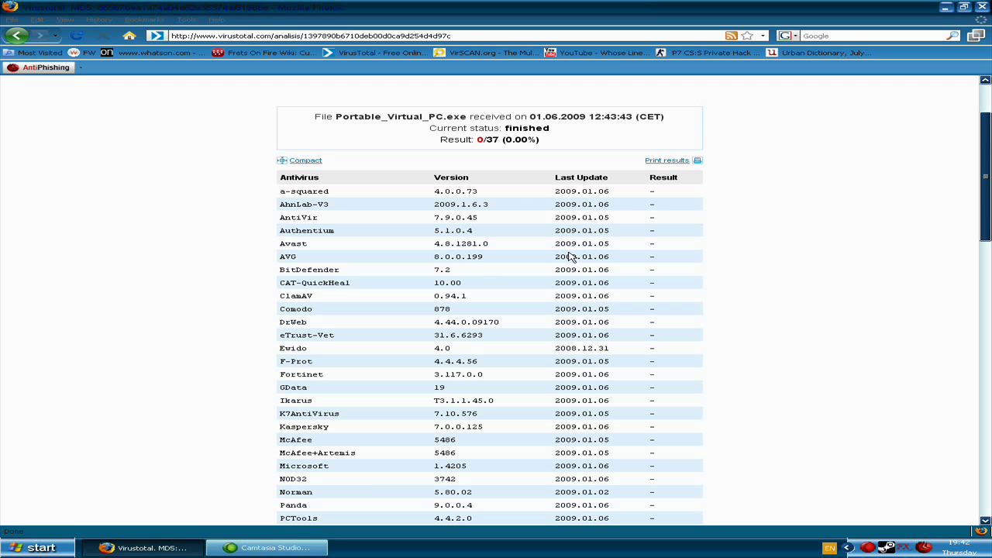
pyautogui.moveTo(480, 210)
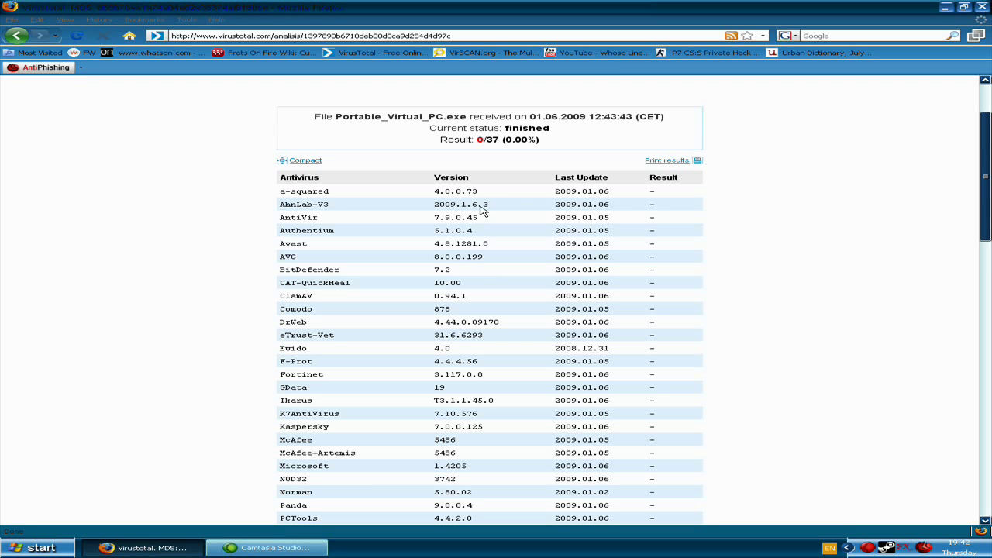
pyautogui.moveTo(515, 140)
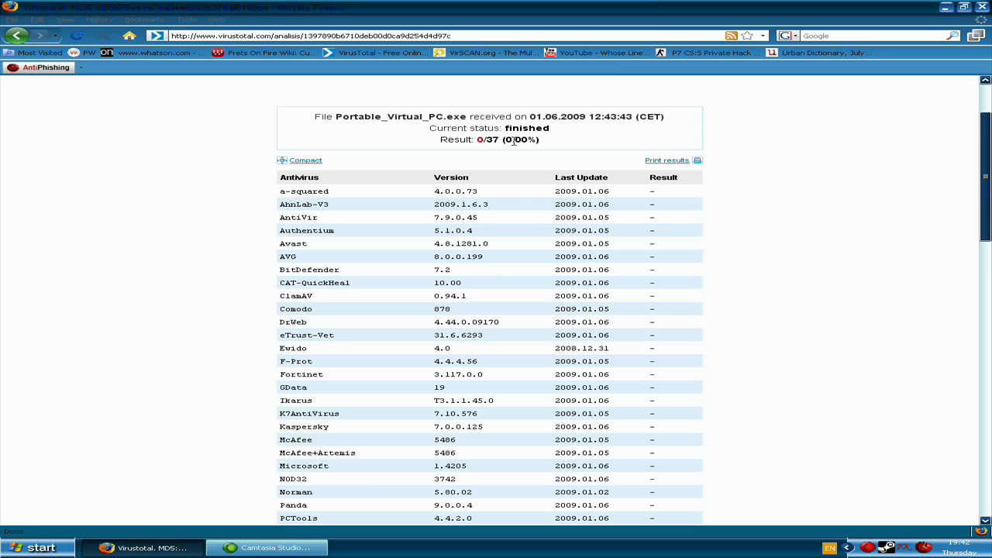
pyautogui.moveTo(701, 133)
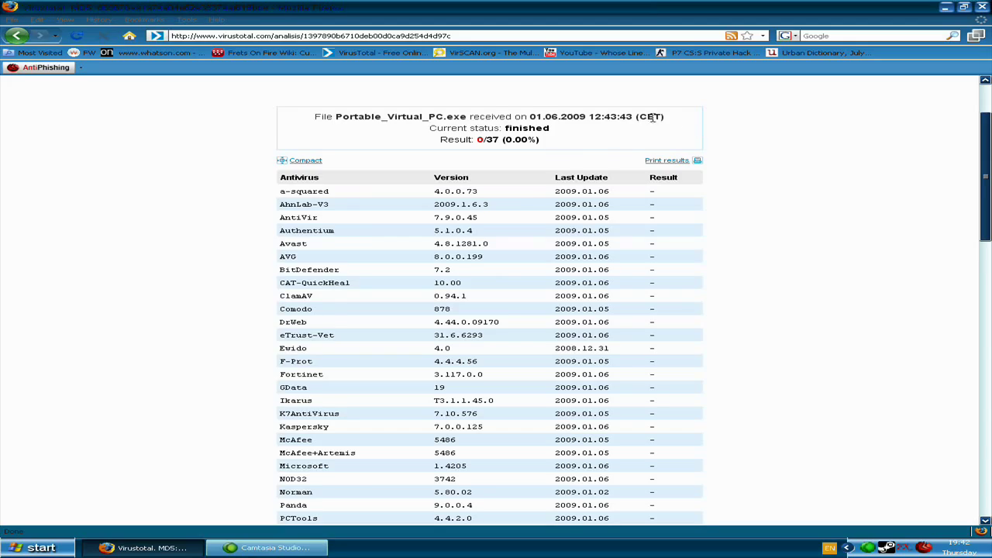
pyautogui.scroll(-3)
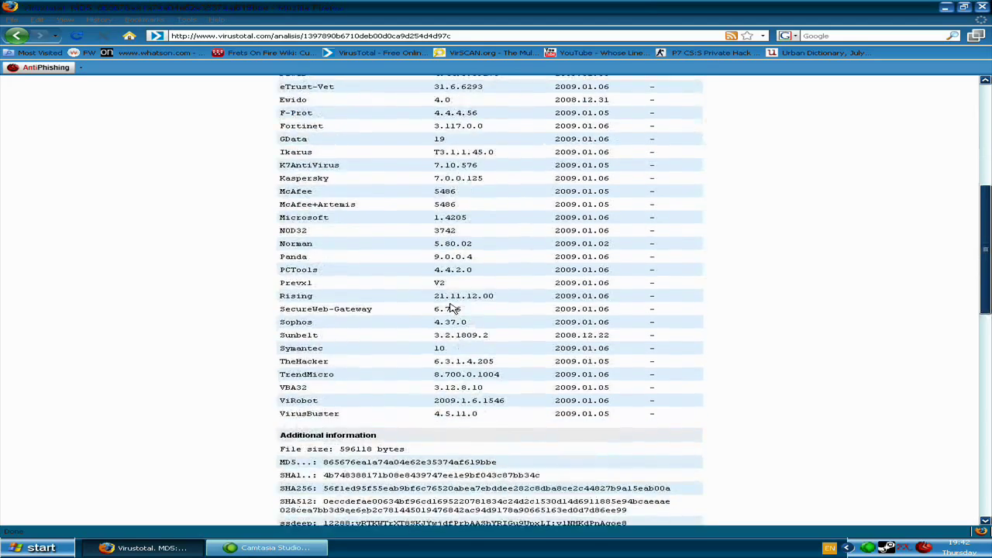
pyautogui.scroll(-3)
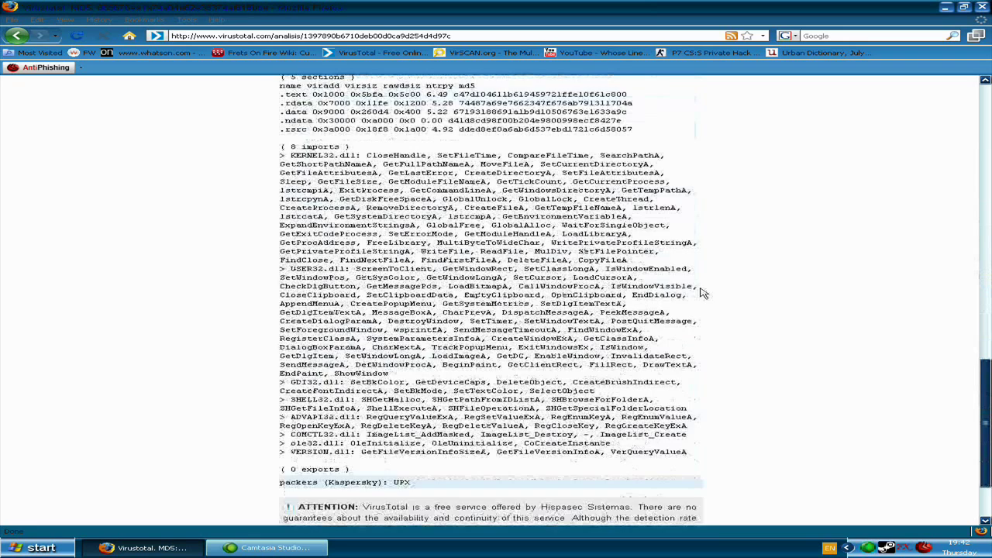
pyautogui.scroll(-3)
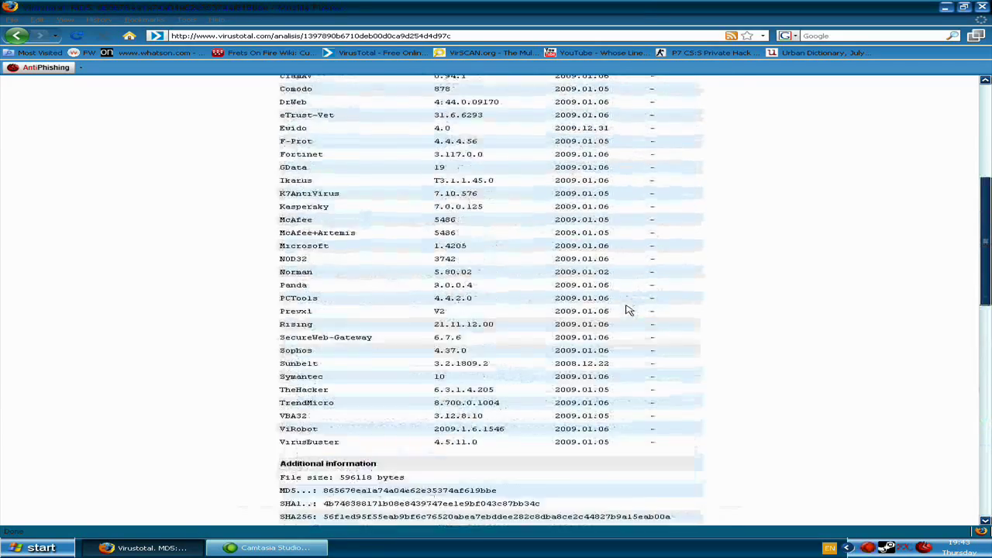
pyautogui.scroll(3)
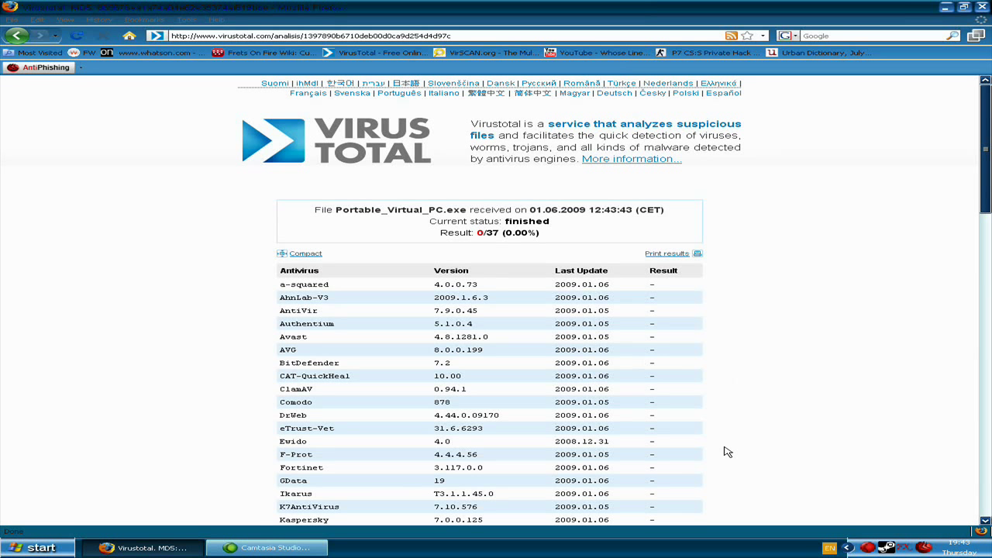
pyautogui.moveTo(701, 456)
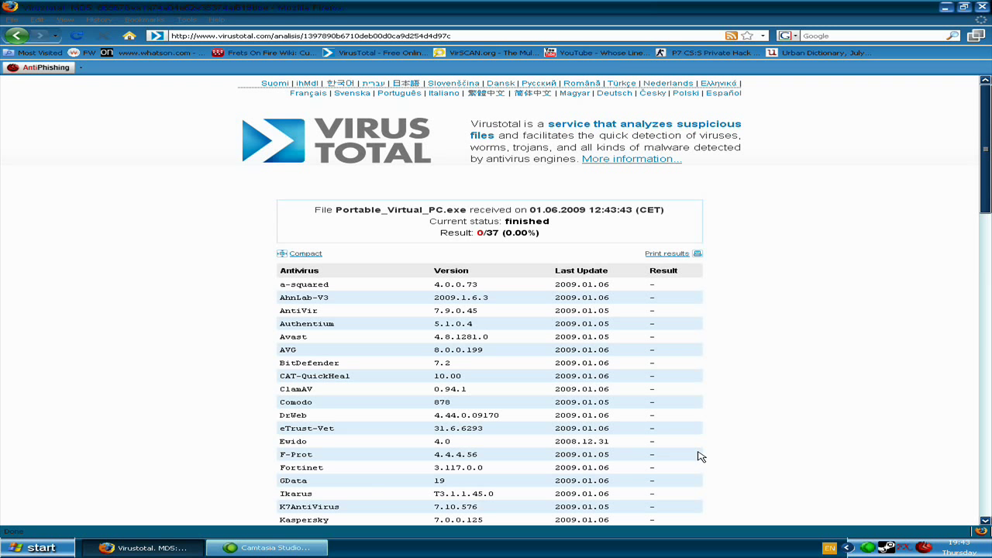
pyautogui.moveTo(211, 406)
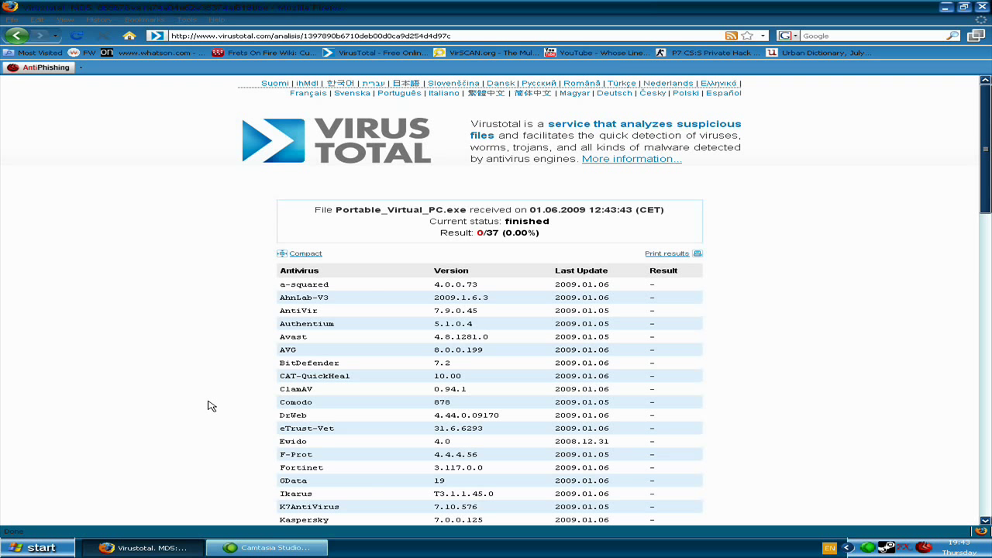
pyautogui.moveTo(220, 478)
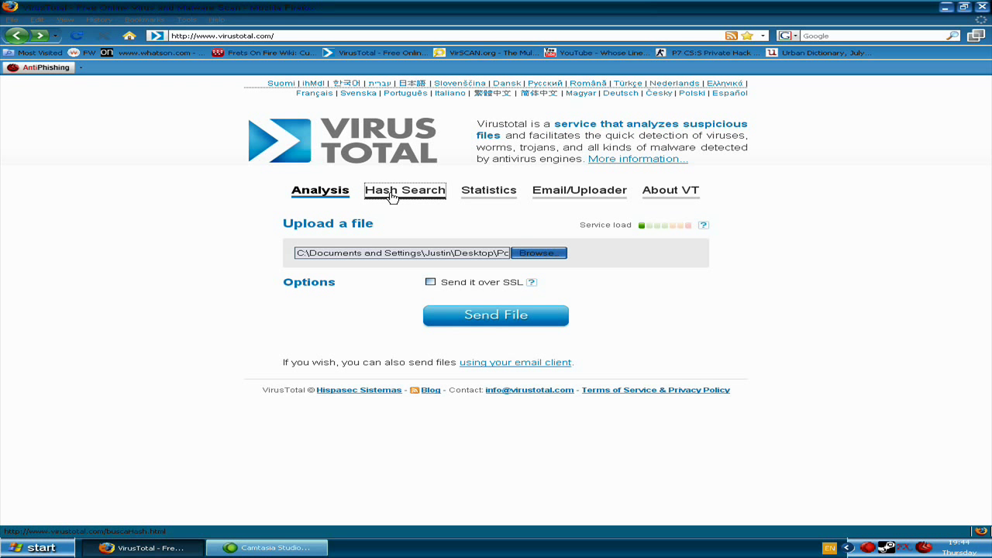
# - Switch to the Hash Search page for looking up reports by MD5, SHA1 or SHA256
pyautogui.click(405, 189)
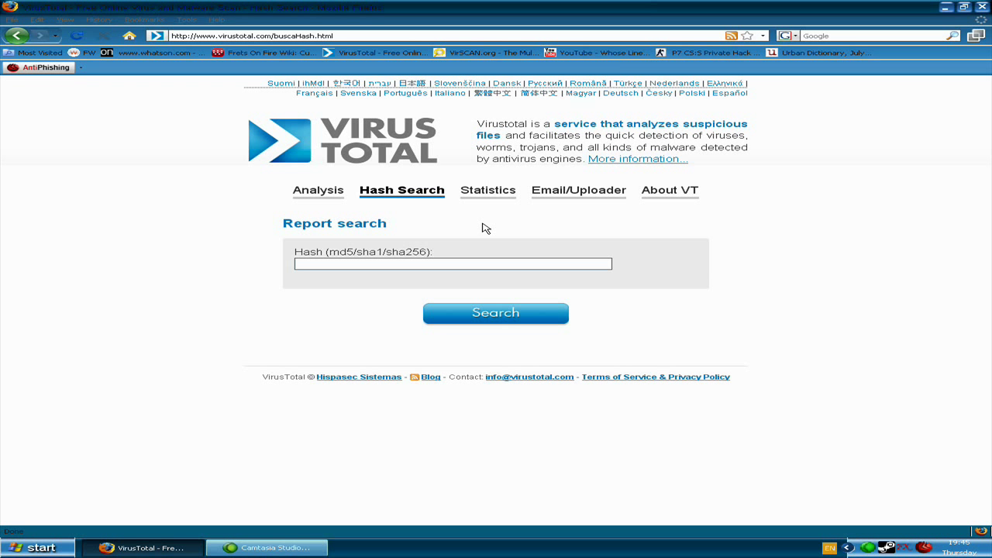
pyautogui.moveTo(651, 326)
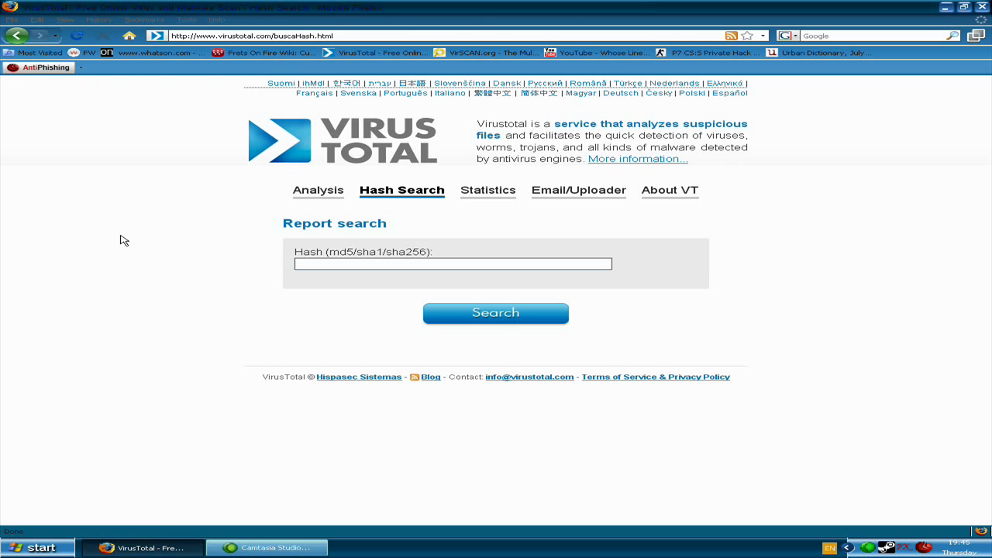
pyautogui.click(318, 189)
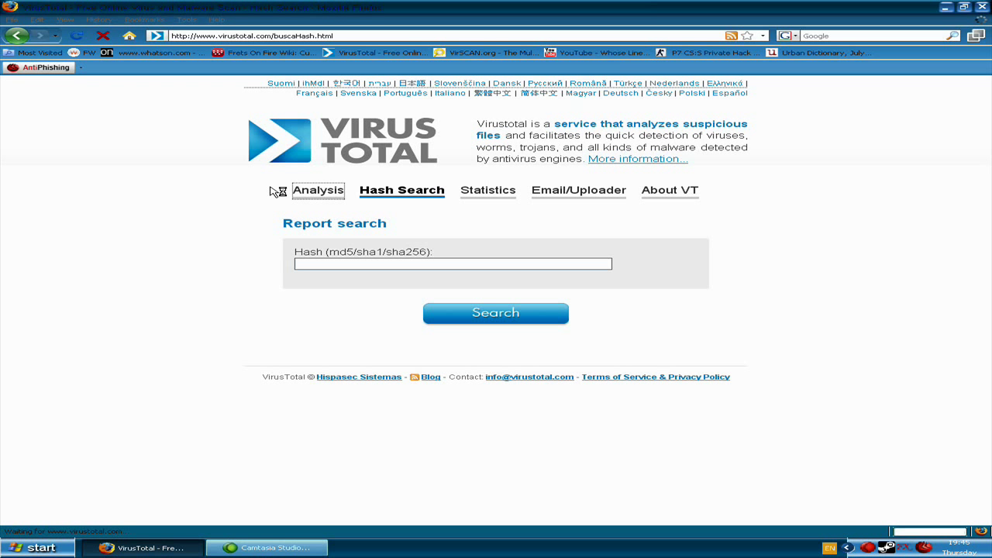
# - Return to the Analysis page with an empty Upload a file form
pyautogui.click(318, 189)
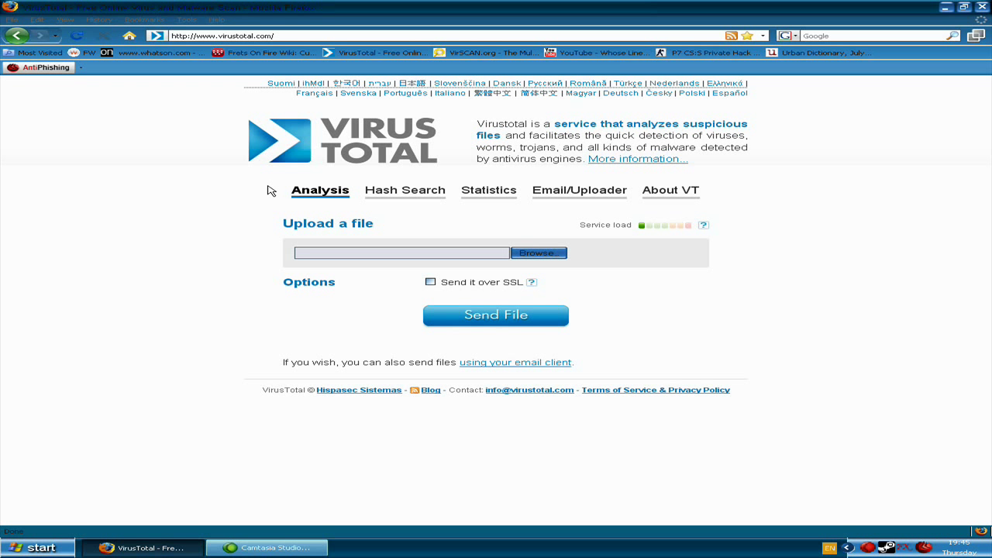
pyautogui.moveTo(105, 344)
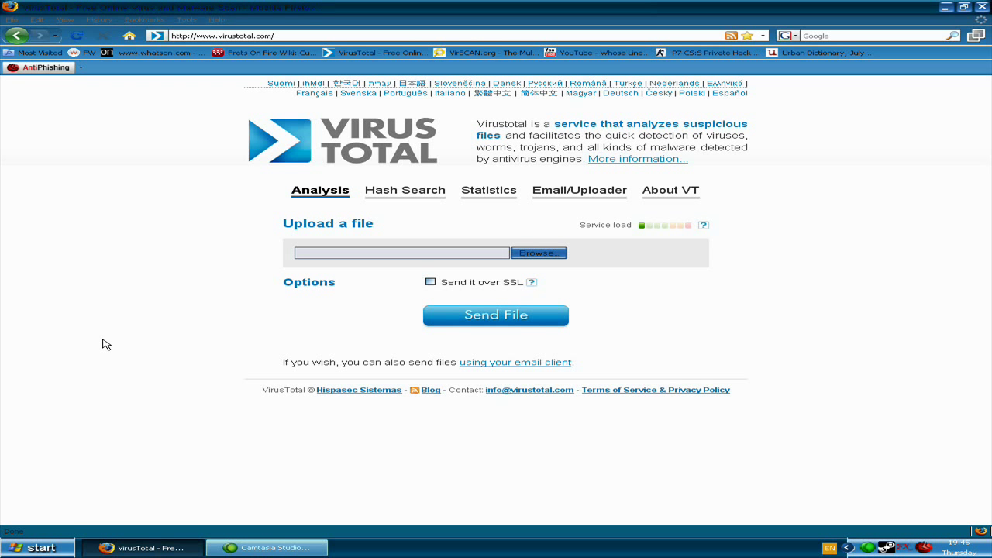
pyautogui.moveTo(41, 251)
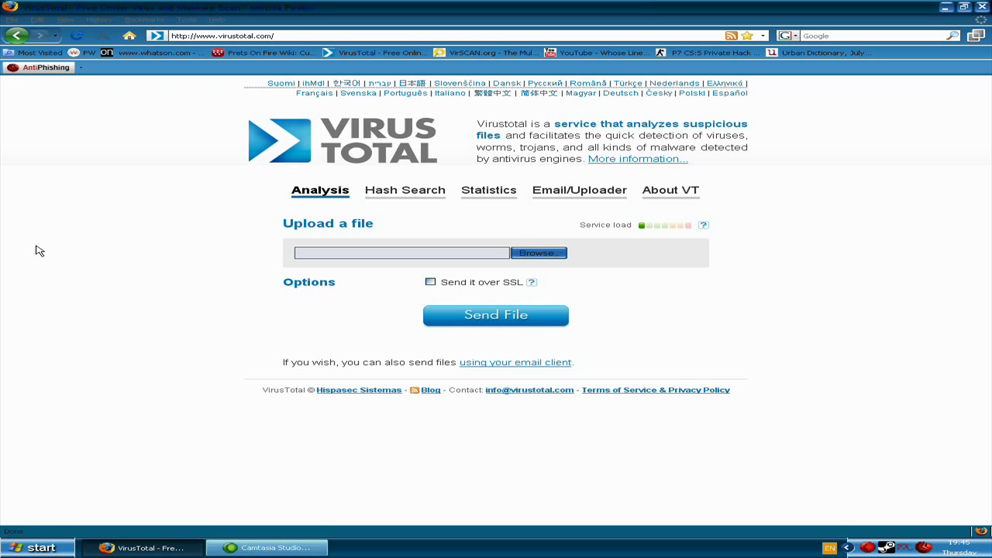